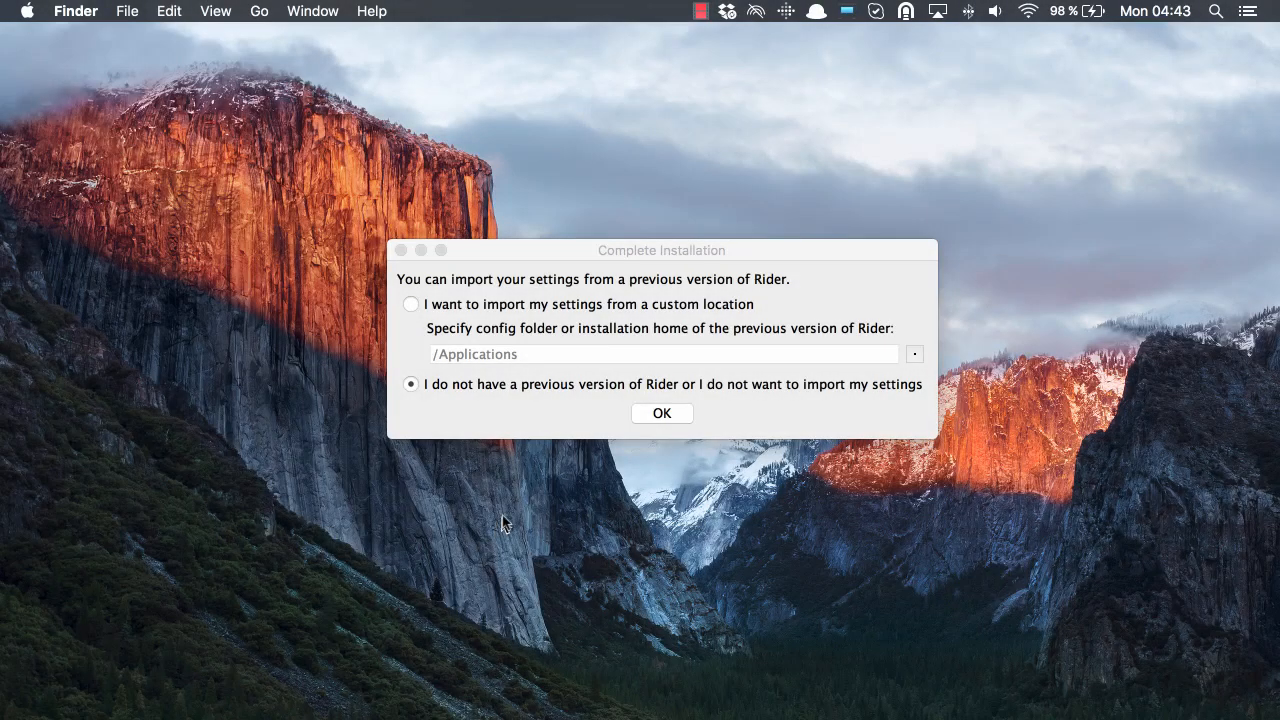
mouse_move(513, 455)
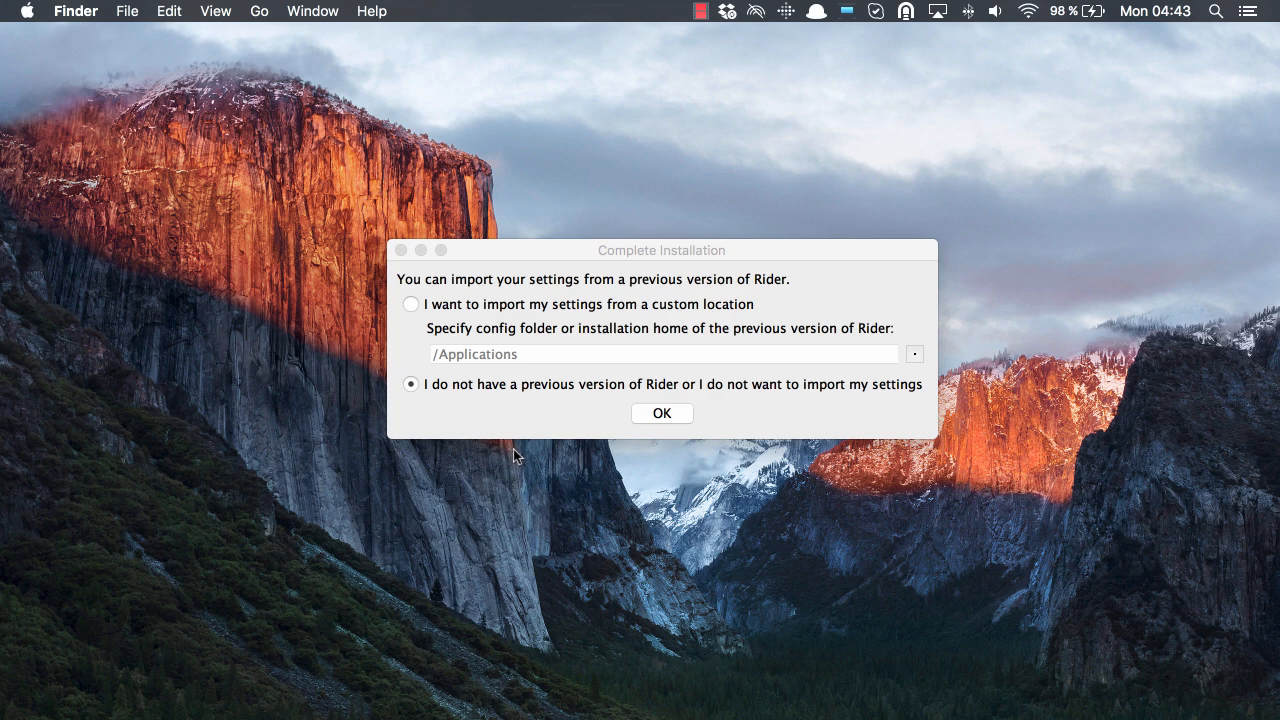
mouse_move(528, 375)
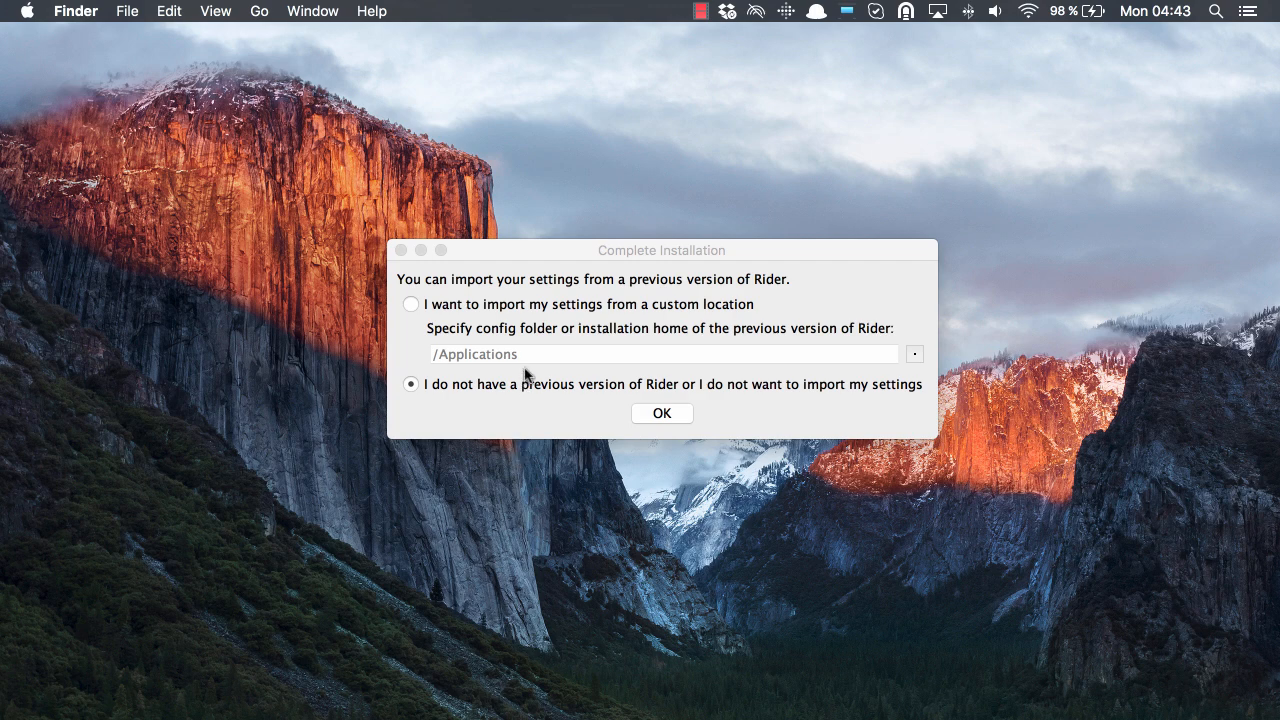
mouse_move(532, 330)
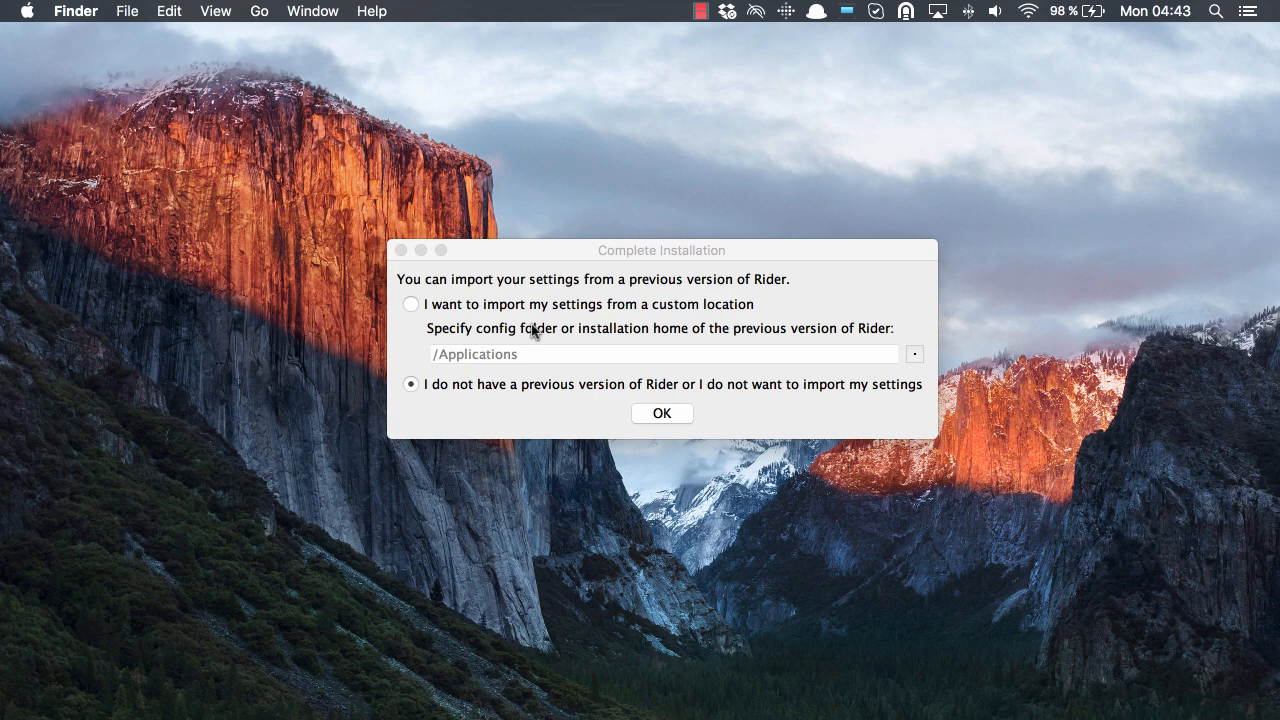
mouse_move(505, 428)
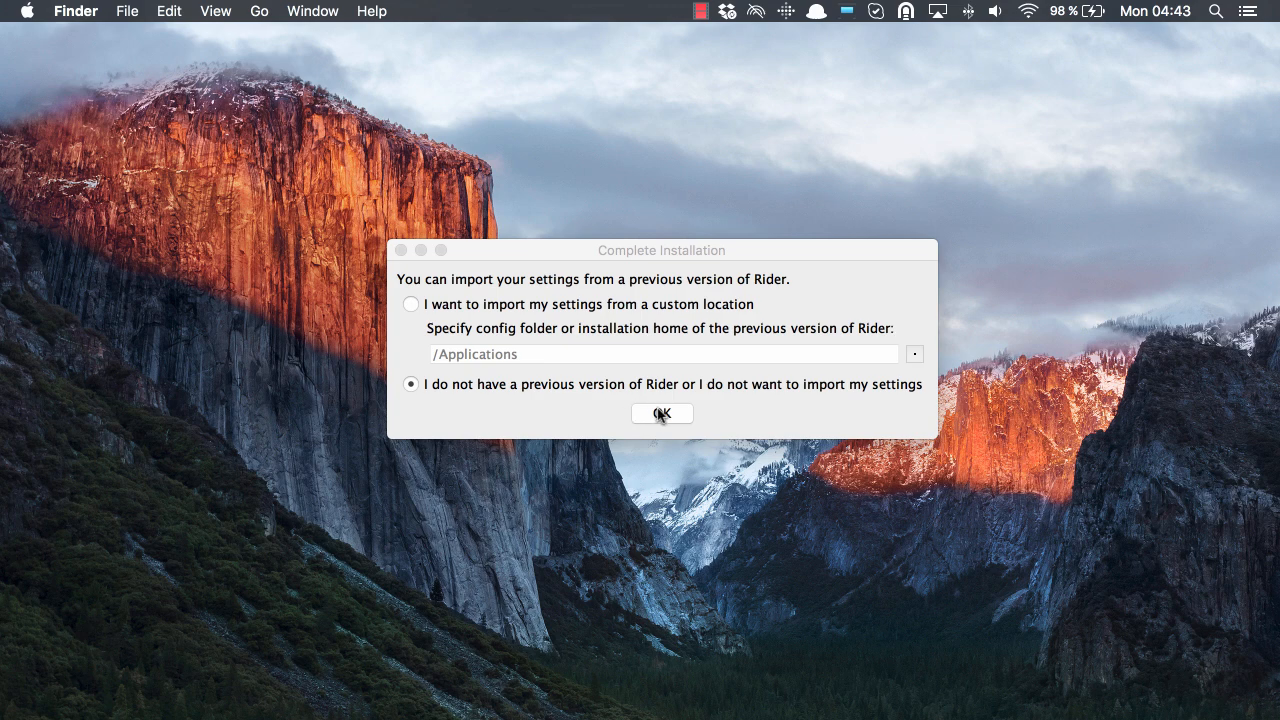
Confirm installation without importing settings from a previous Rider version.
click(661, 413)
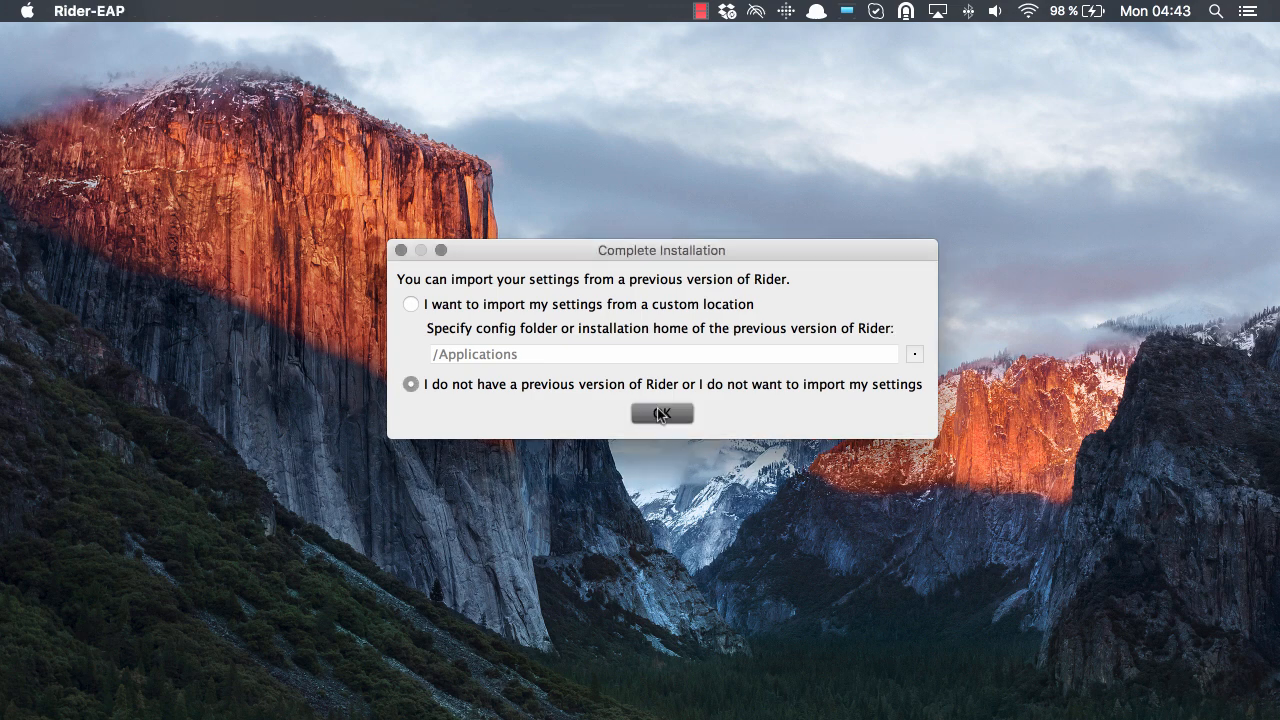
Choose the Darcula dark theme on the Set UI theme page.
click(661, 413)
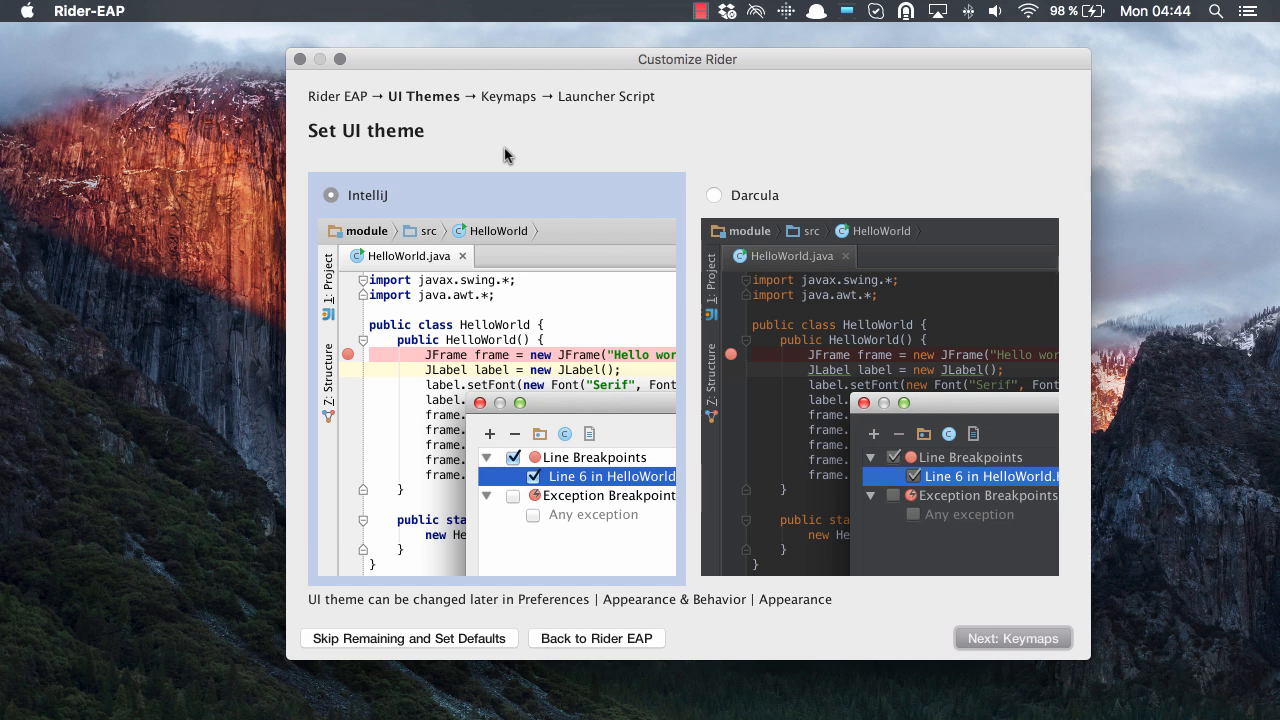
mouse_move(415, 478)
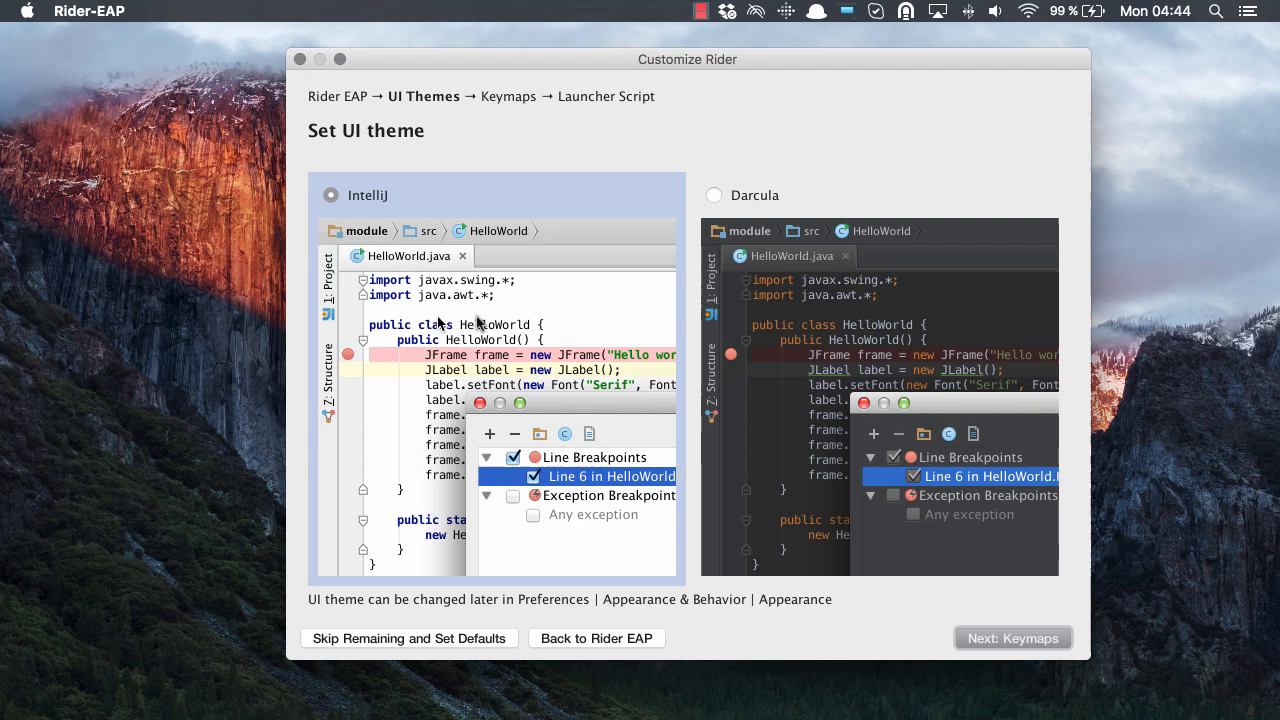
click(713, 195)
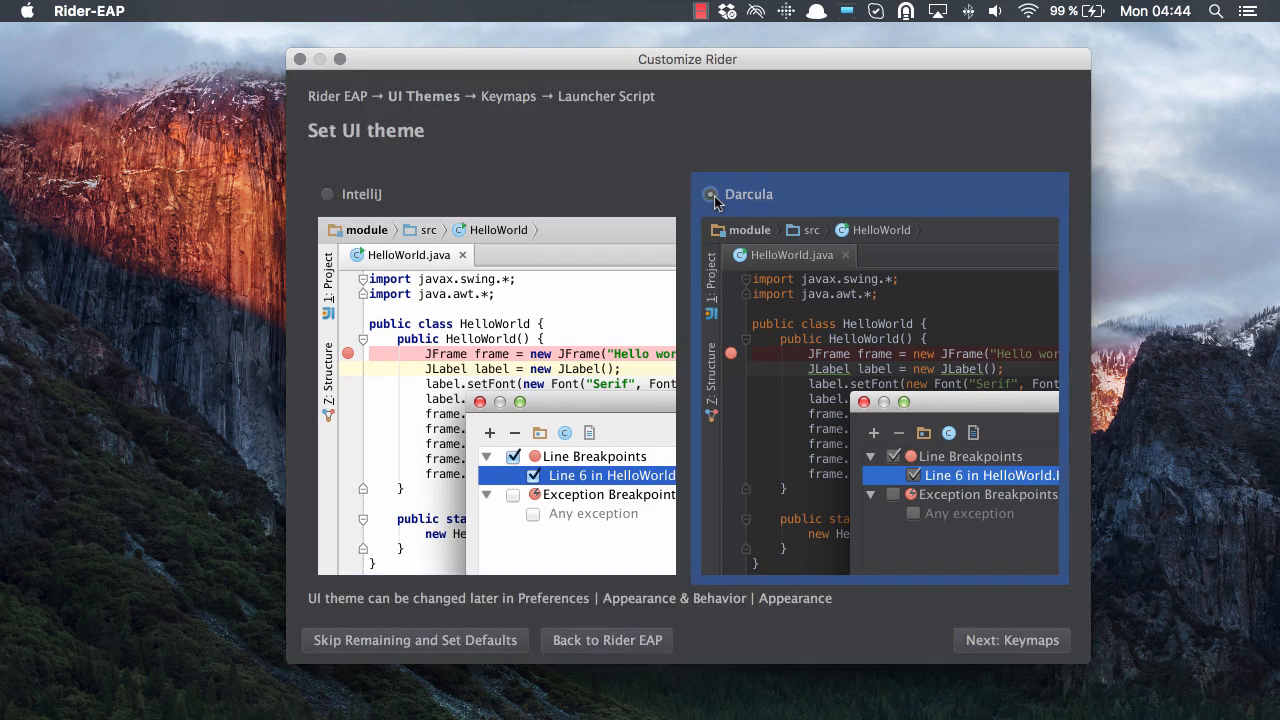
mouse_move(935, 462)
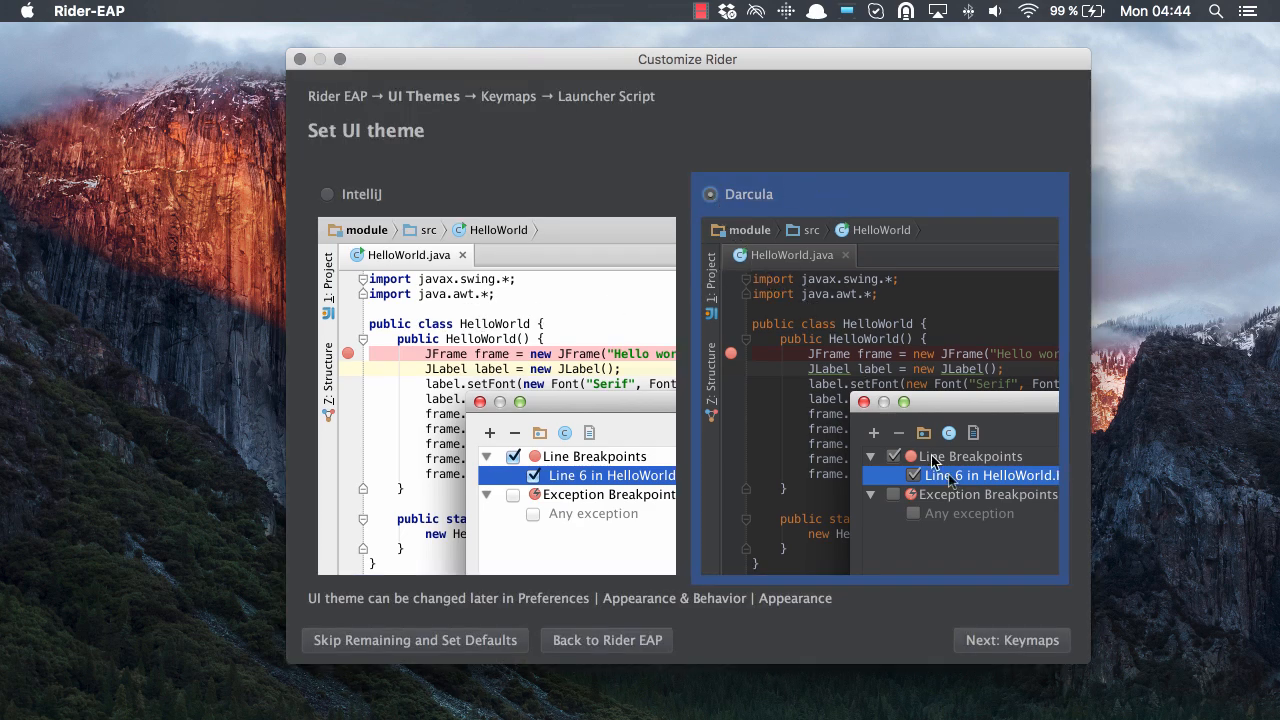
Advance from the theme page to the keymap scheme selection page.
click(1010, 640)
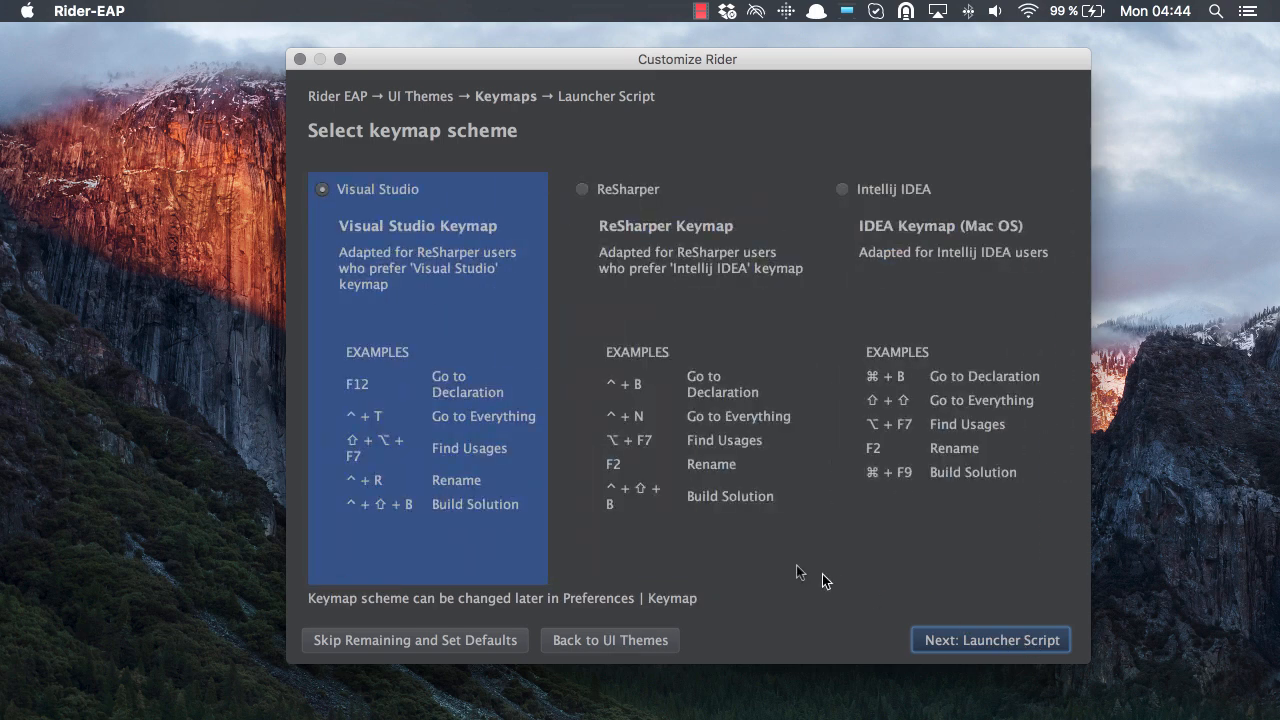
mouse_move(547, 288)
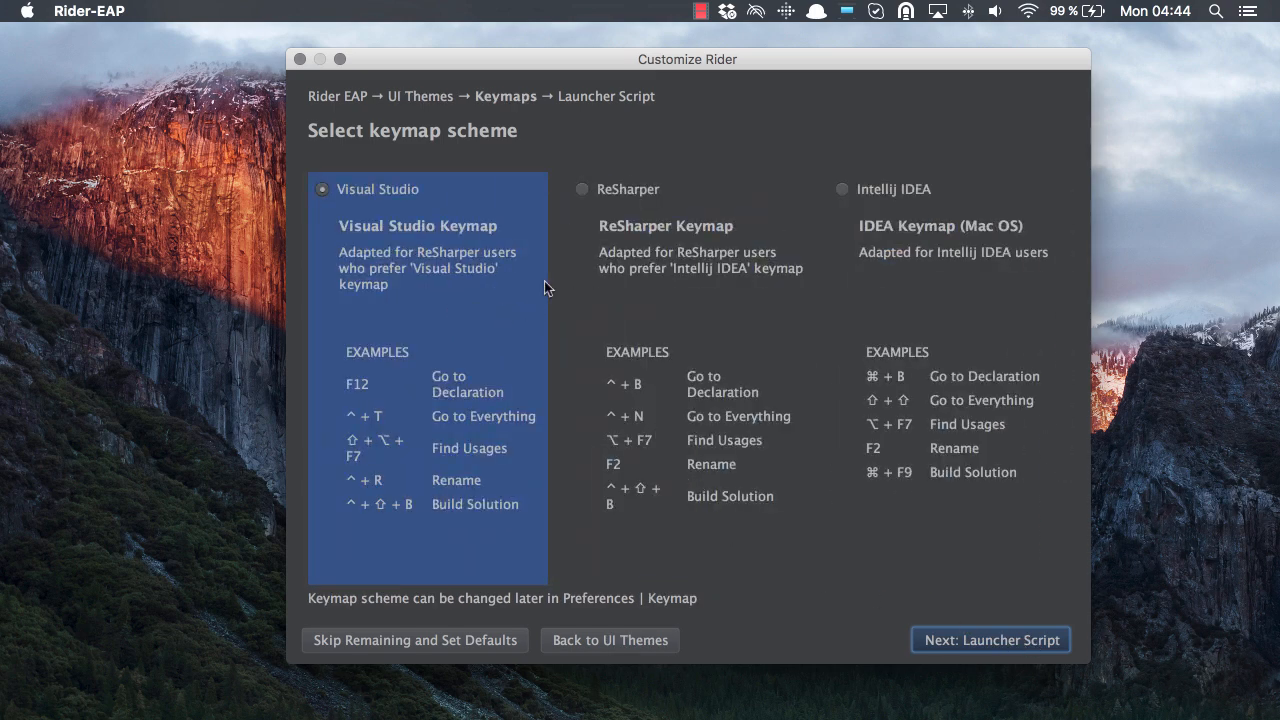
mouse_move(558, 275)
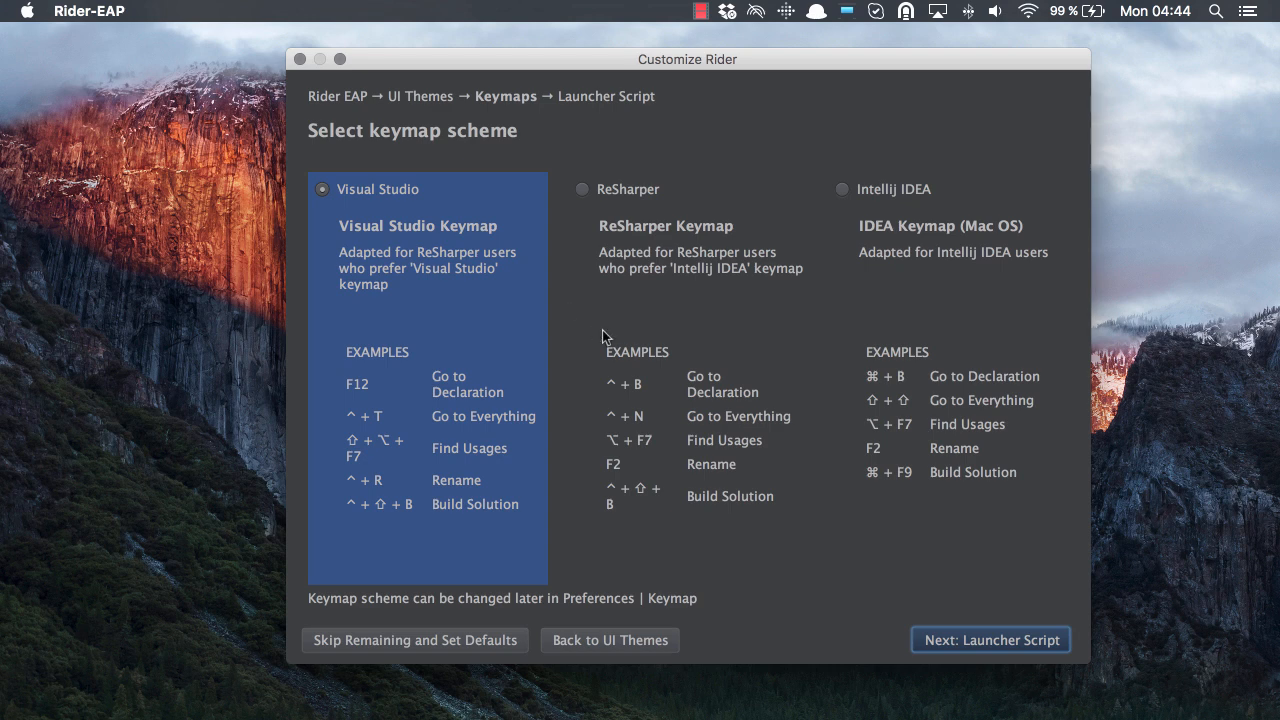
mouse_move(538, 343)
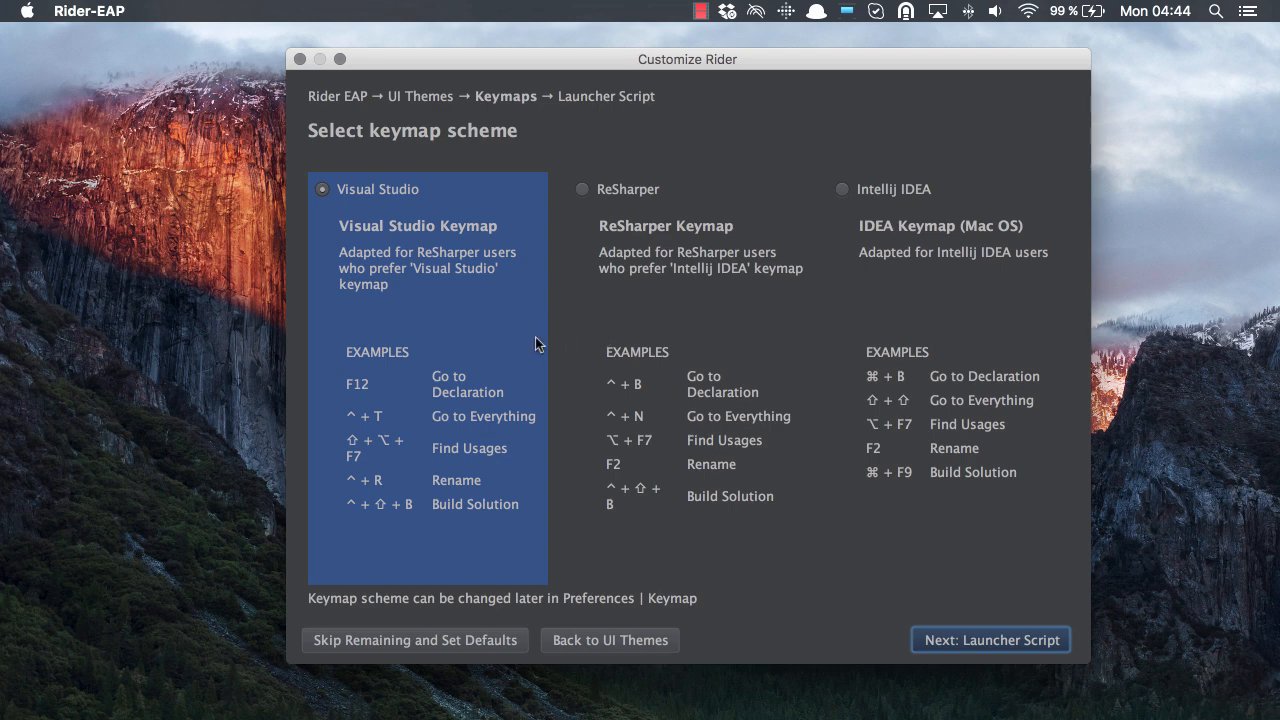
mouse_move(412, 264)
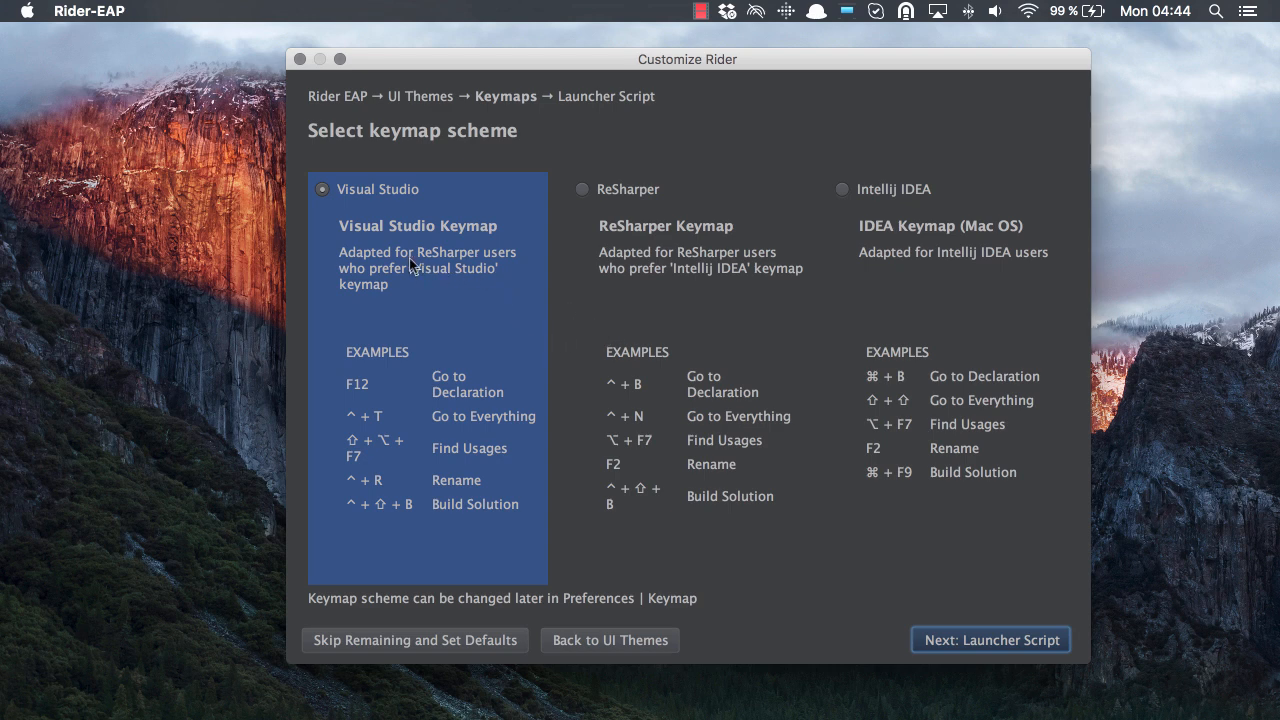
mouse_move(443, 305)
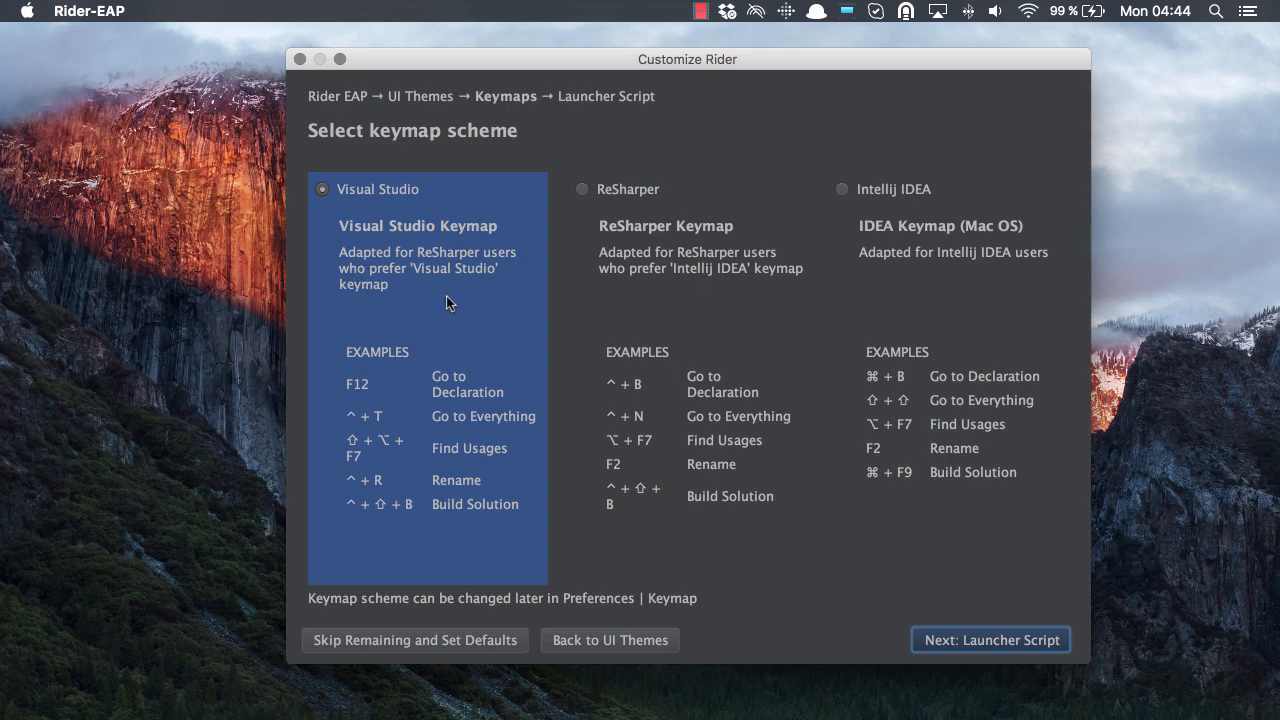
mouse_move(389, 372)
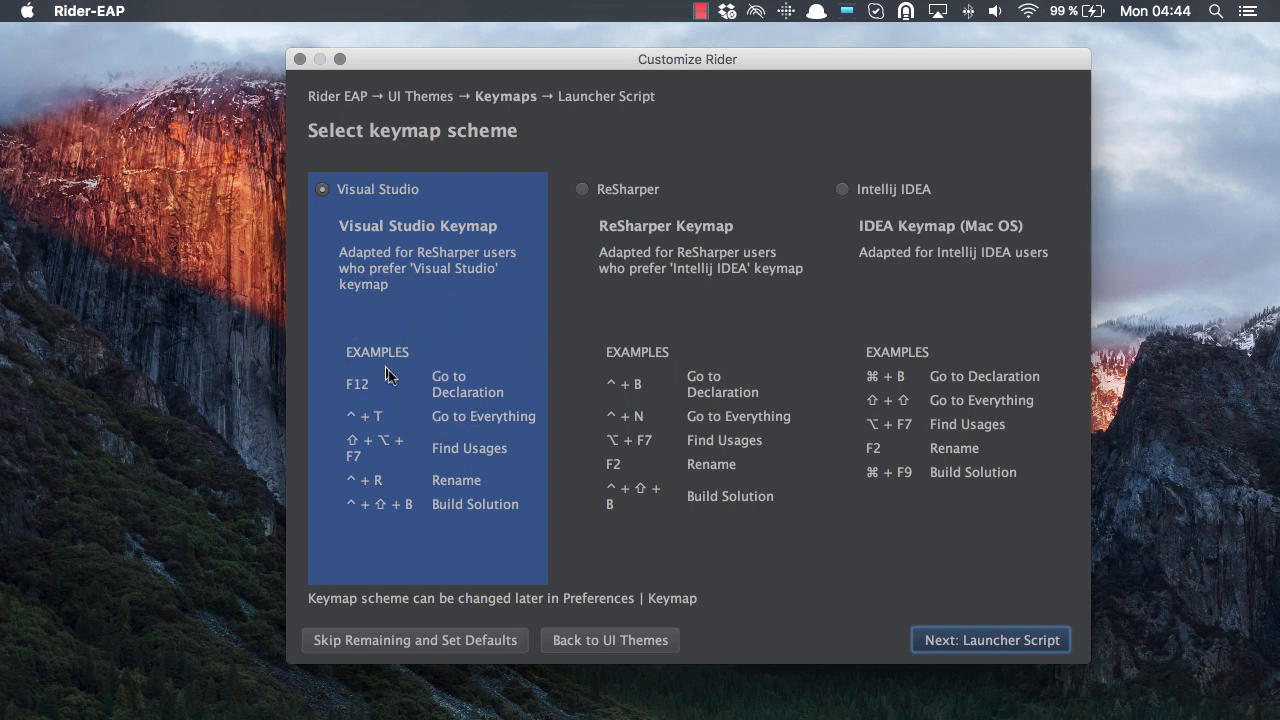
mouse_move(588, 205)
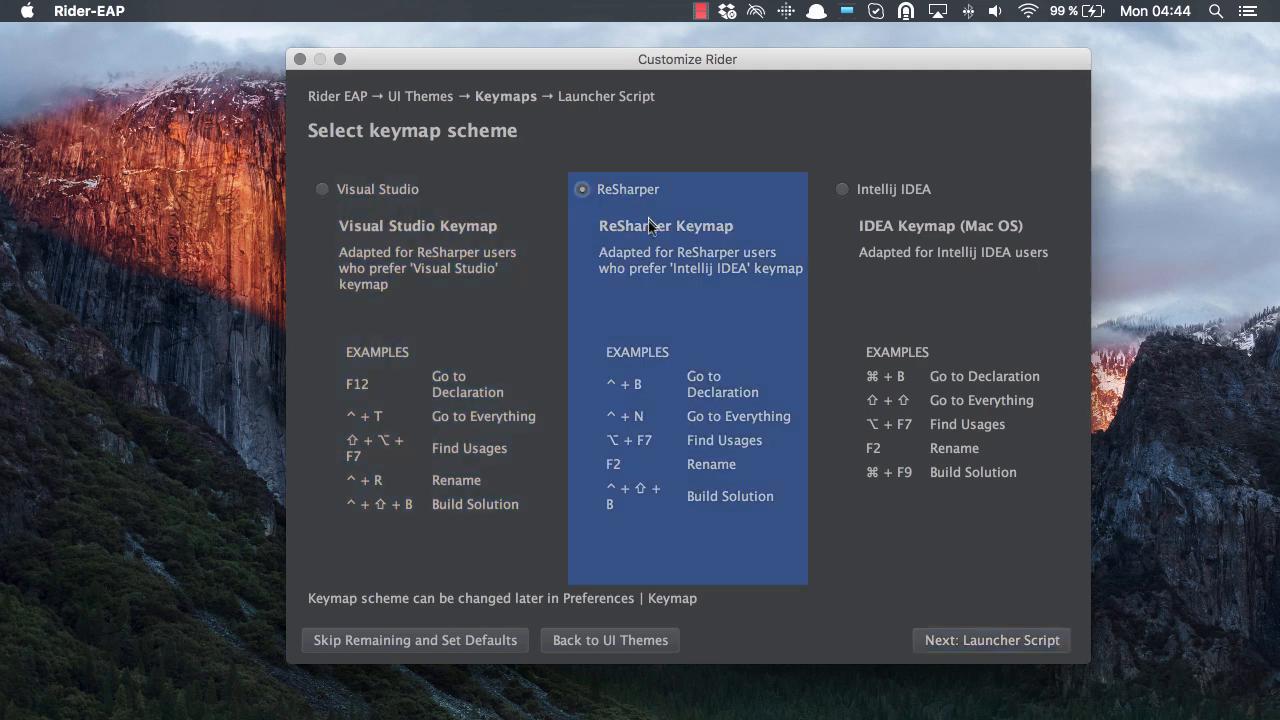
mouse_move(615, 222)
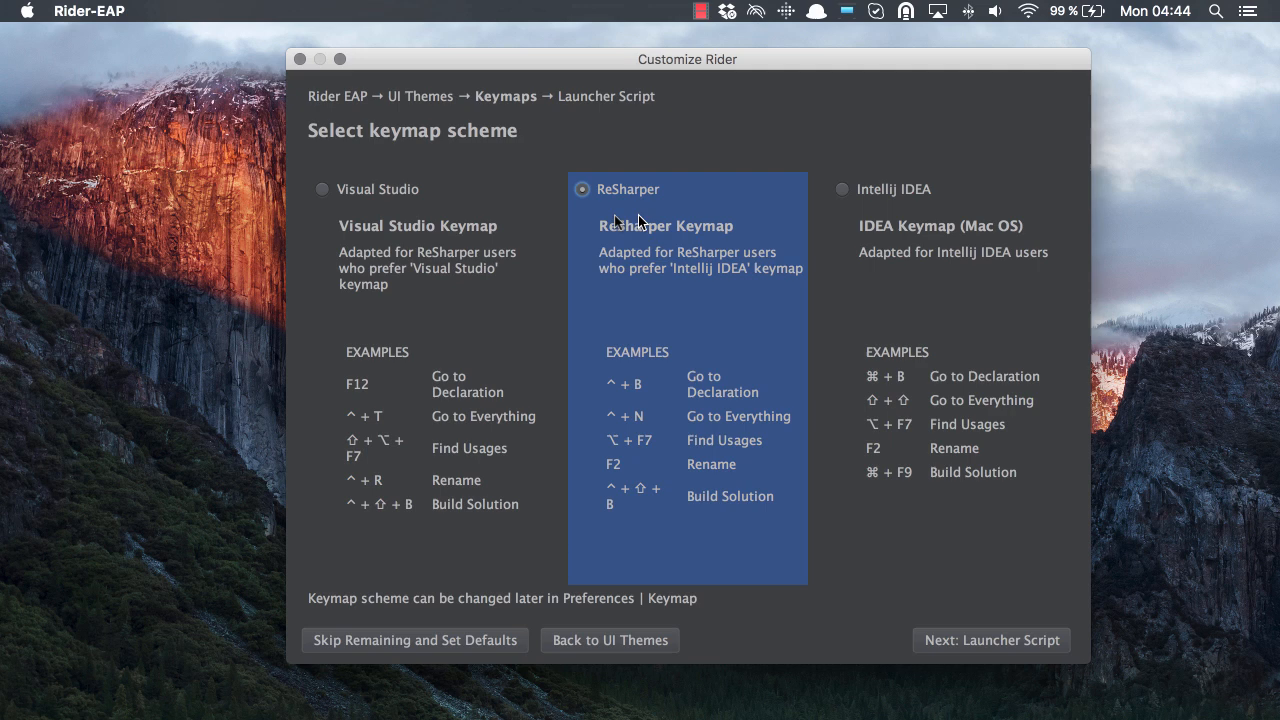
mouse_move(815, 245)
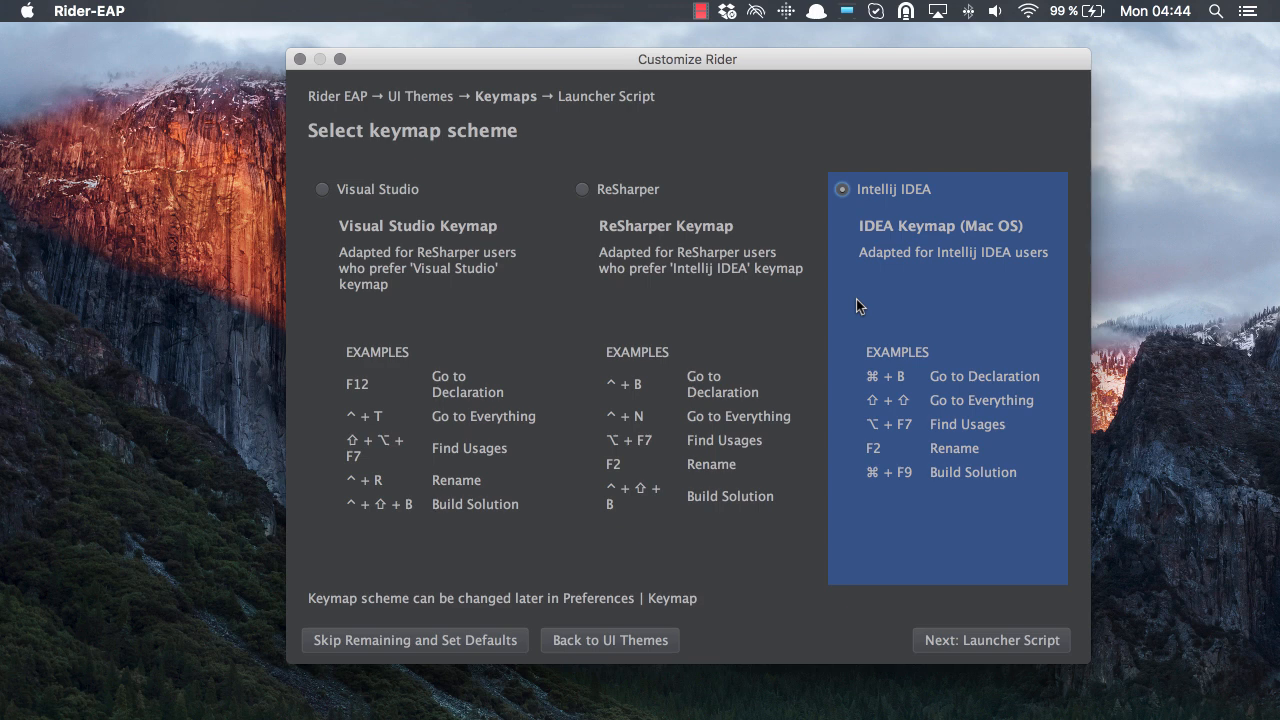
mouse_move(848, 238)
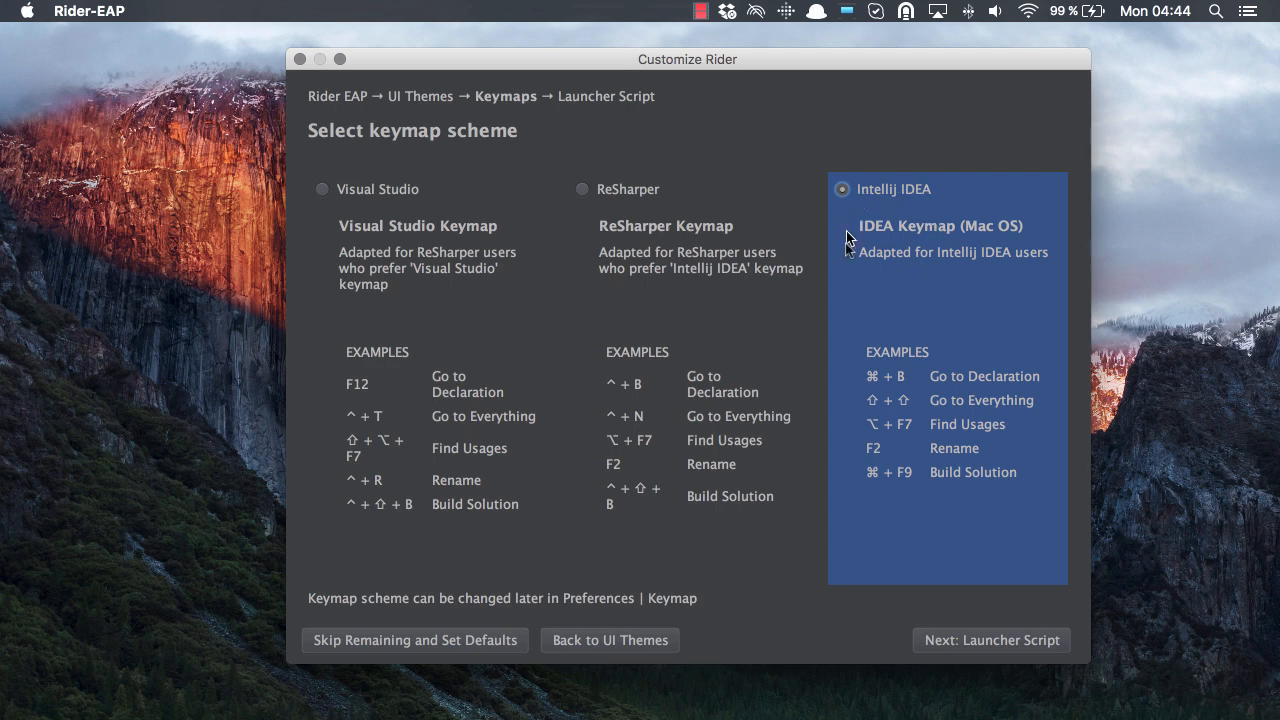
mouse_move(924, 231)
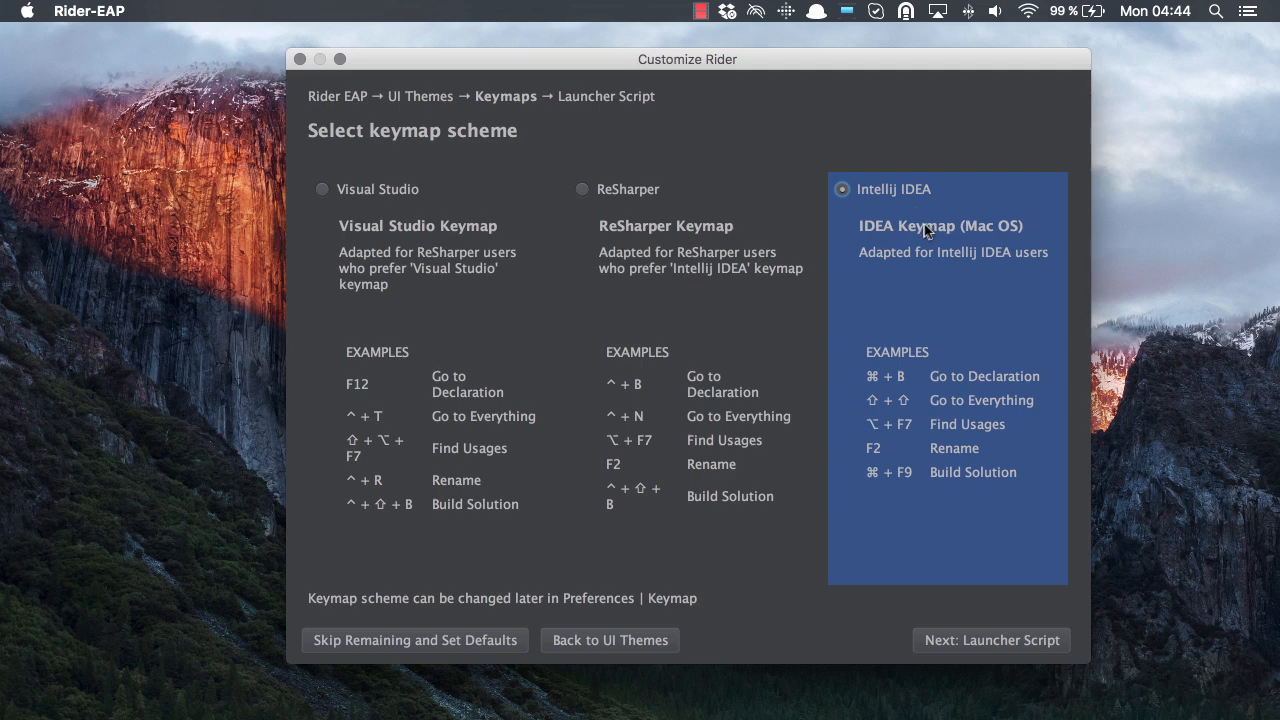
mouse_move(685, 305)
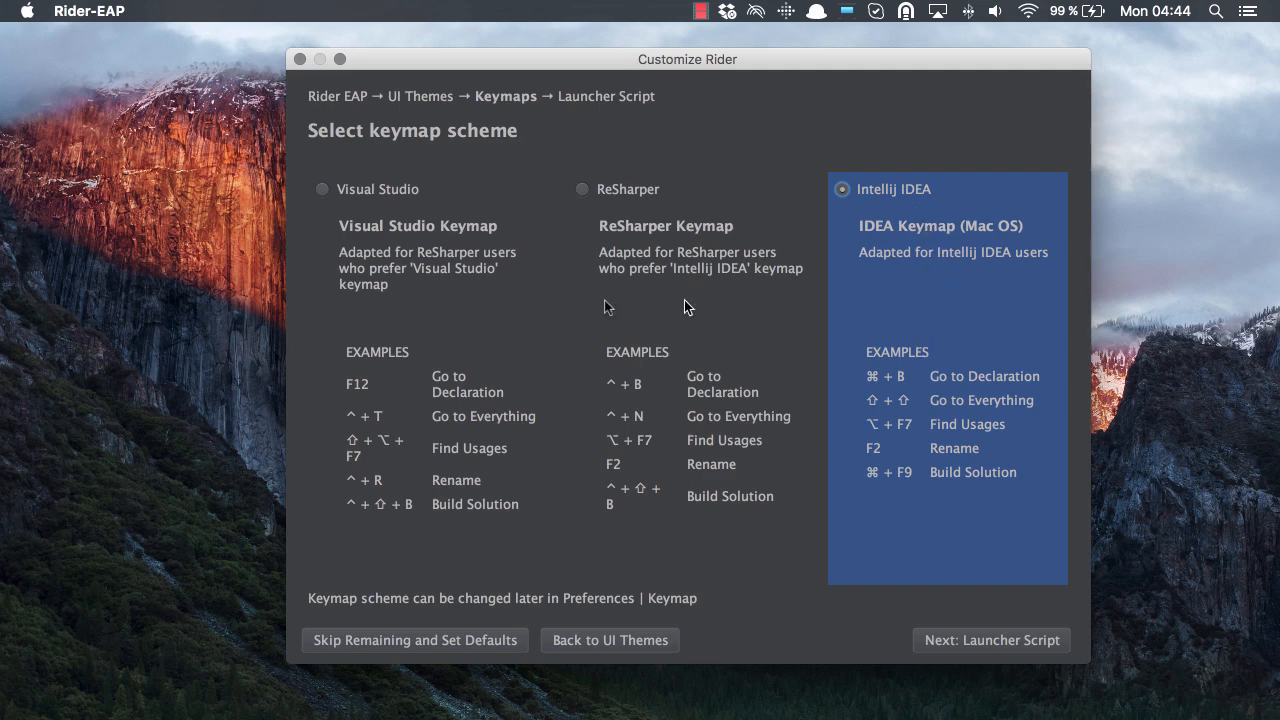
mouse_move(890, 414)
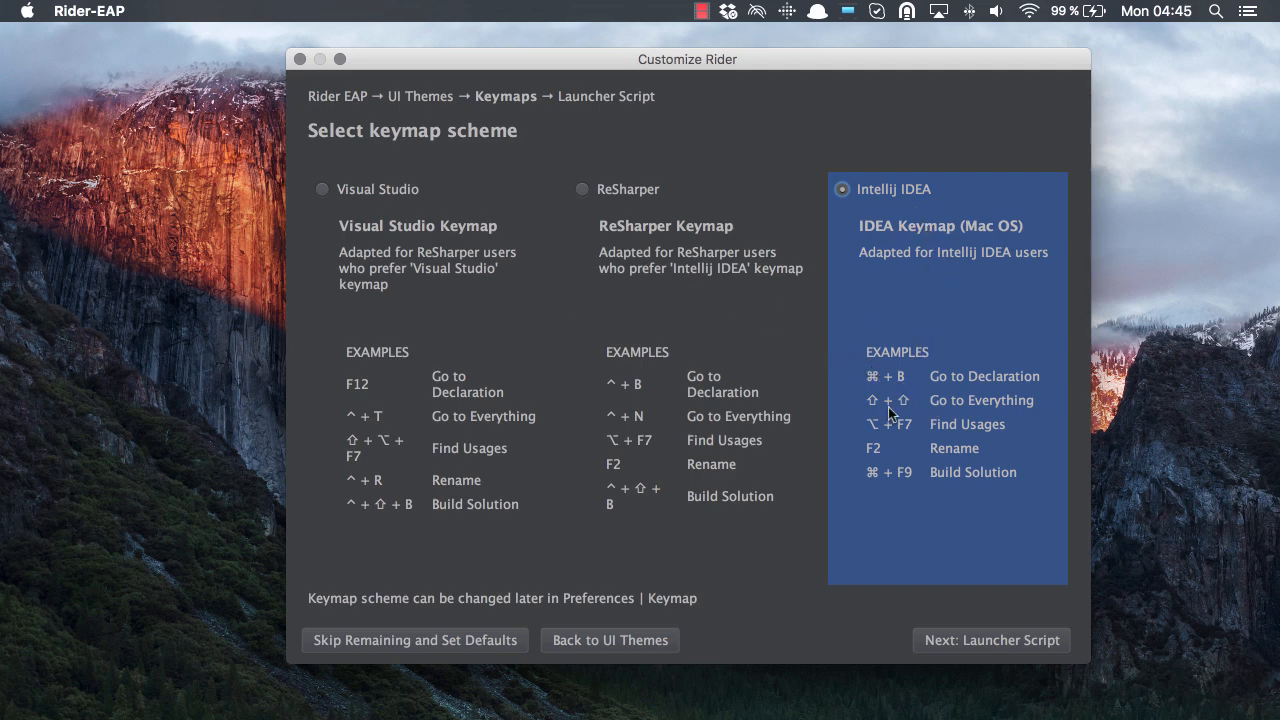
mouse_move(977, 404)
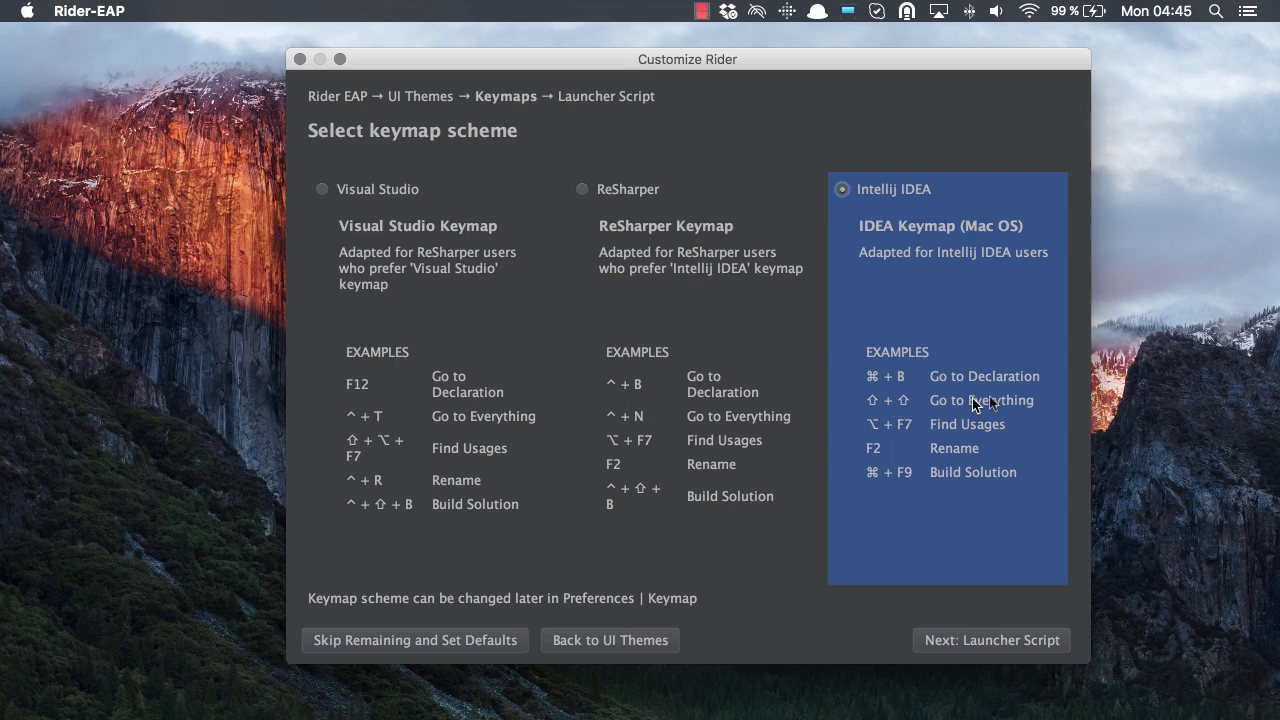
mouse_move(560, 461)
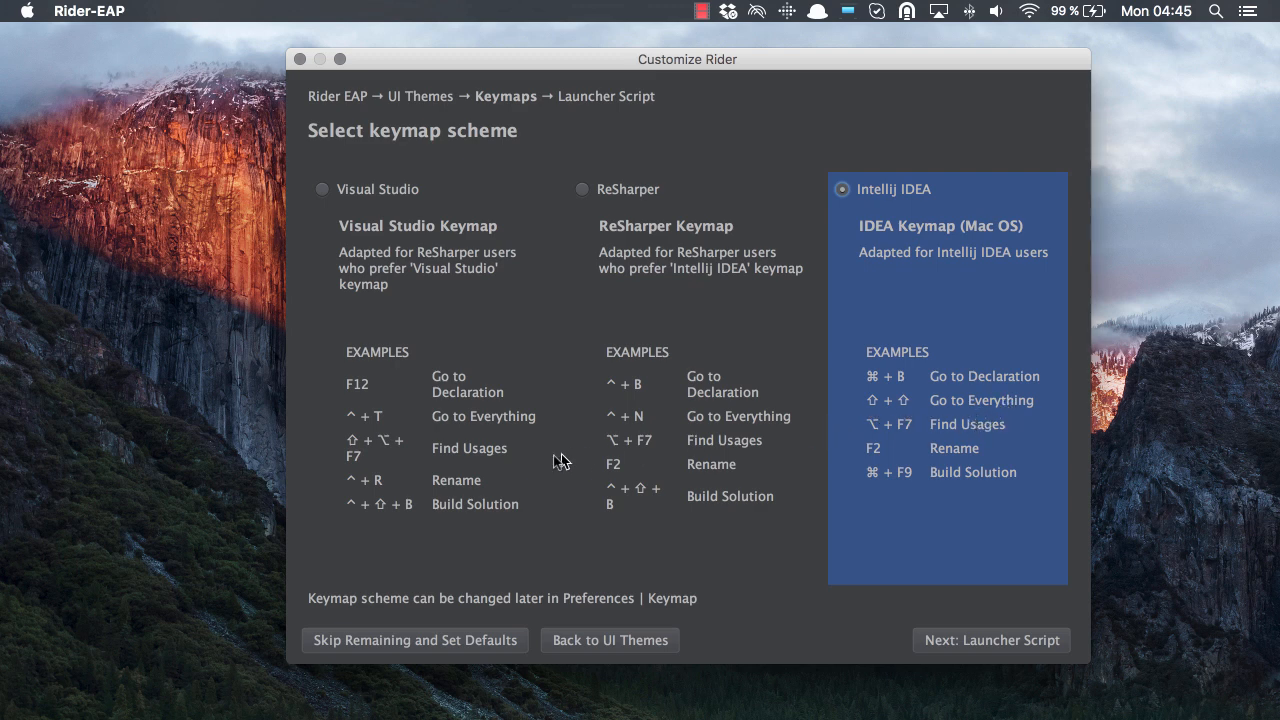
mouse_move(445, 443)
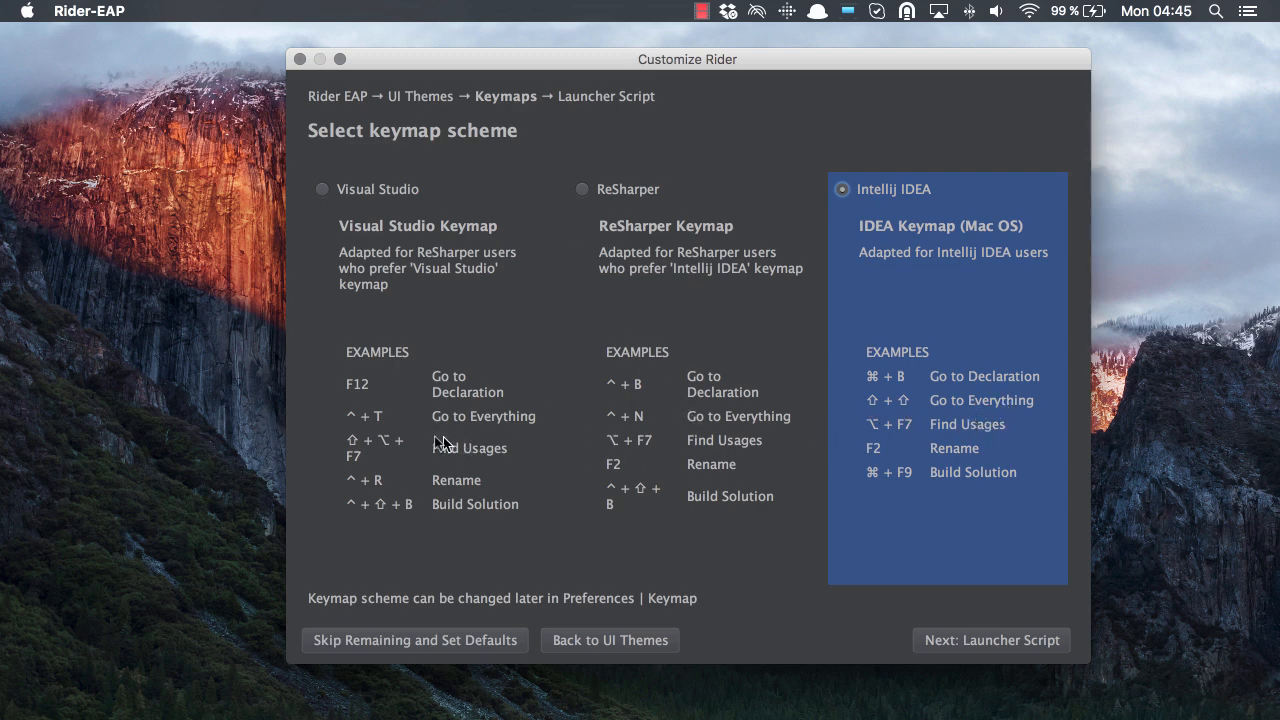
mouse_move(630, 427)
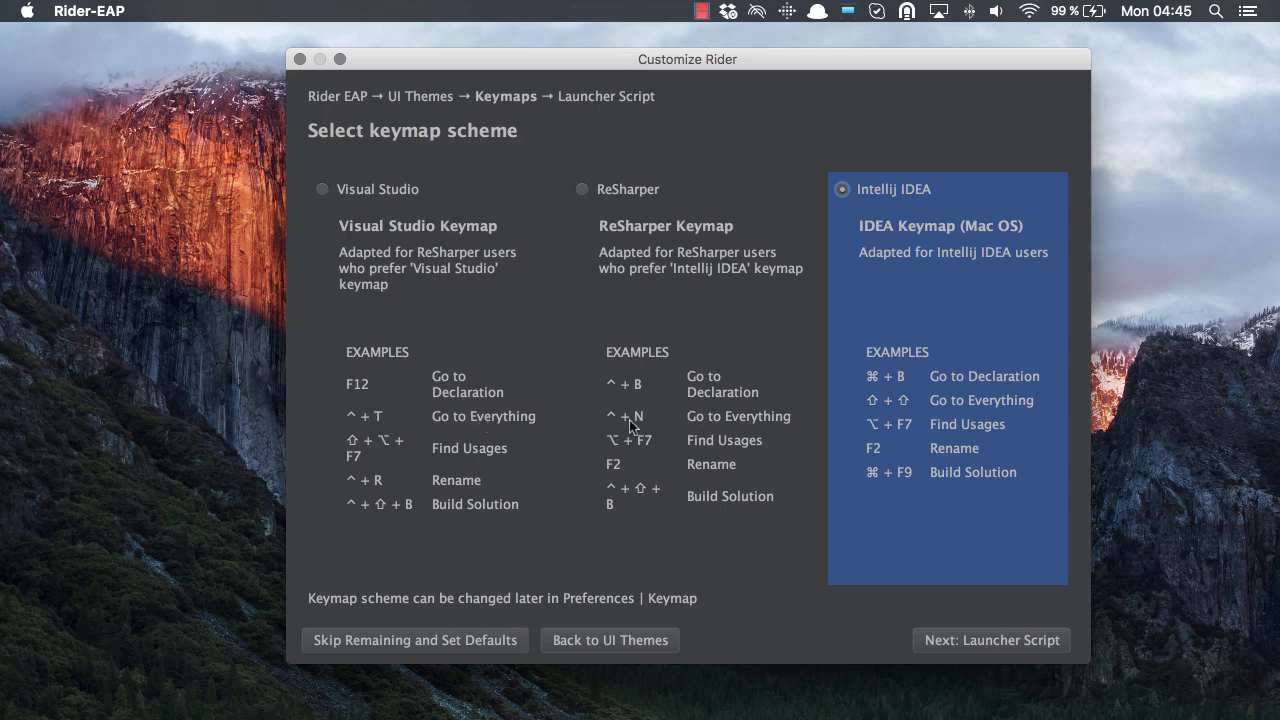
mouse_move(934, 273)
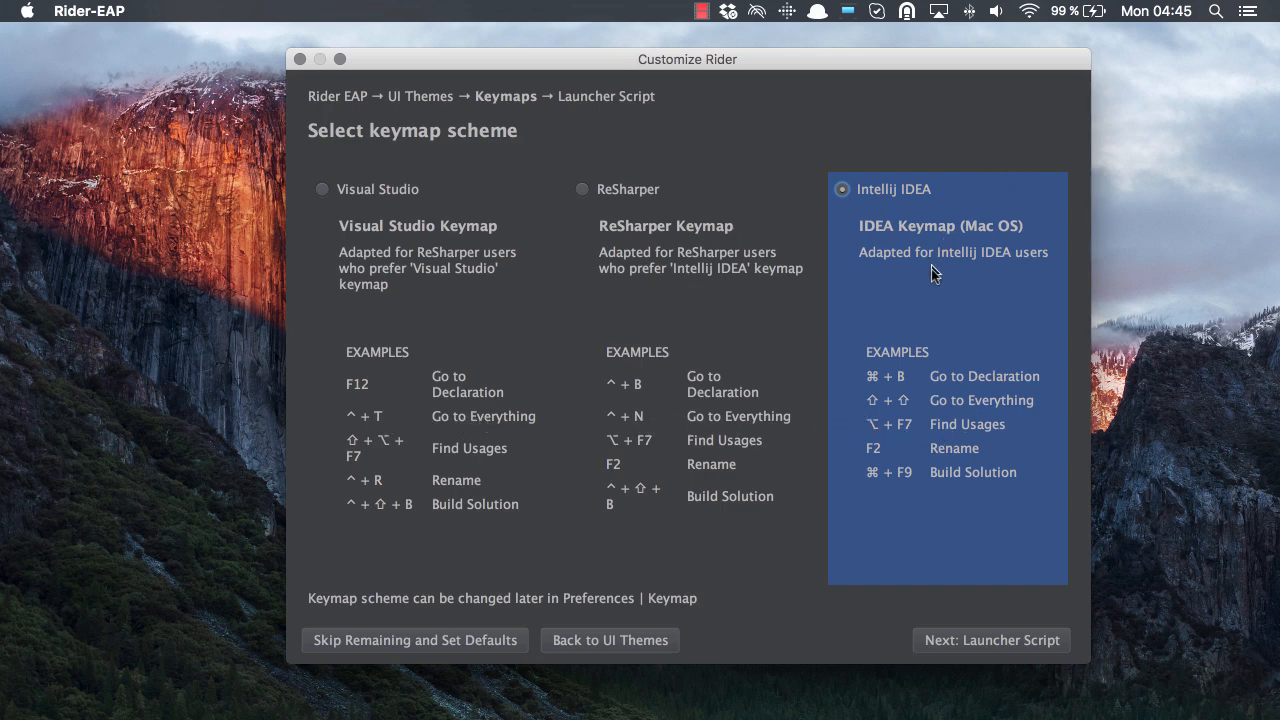
mouse_move(1005, 355)
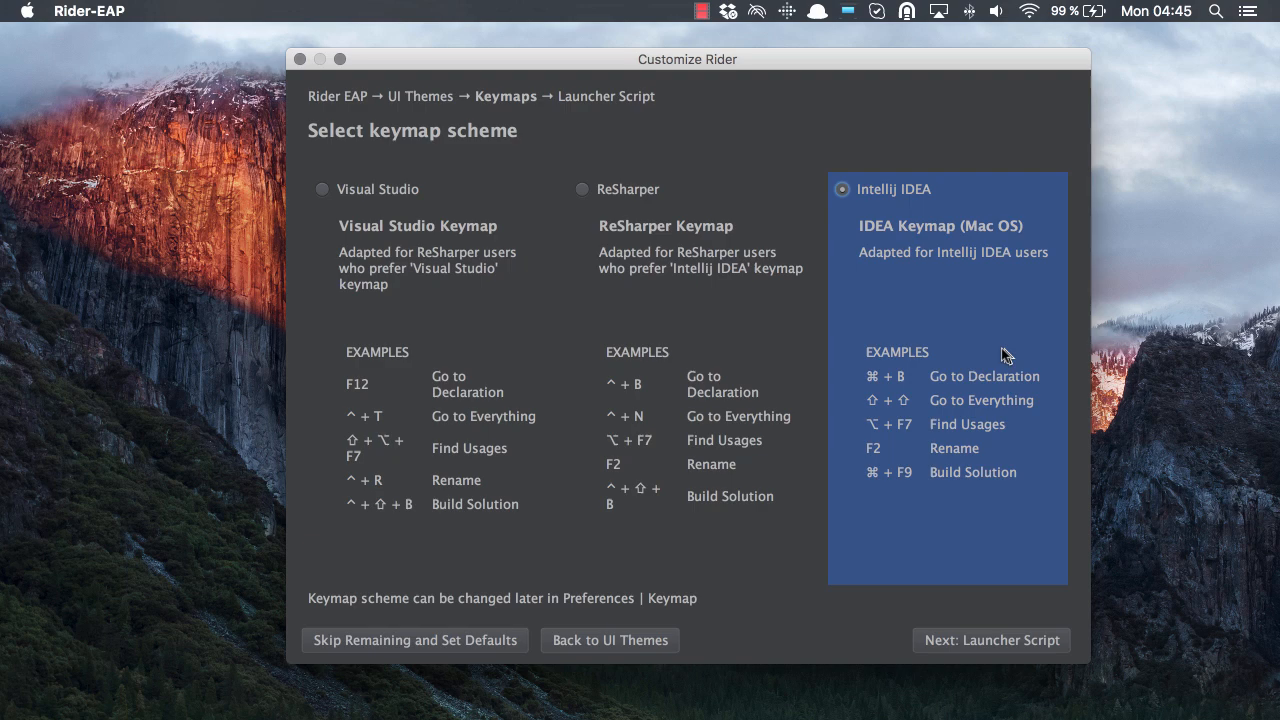
mouse_move(965, 410)
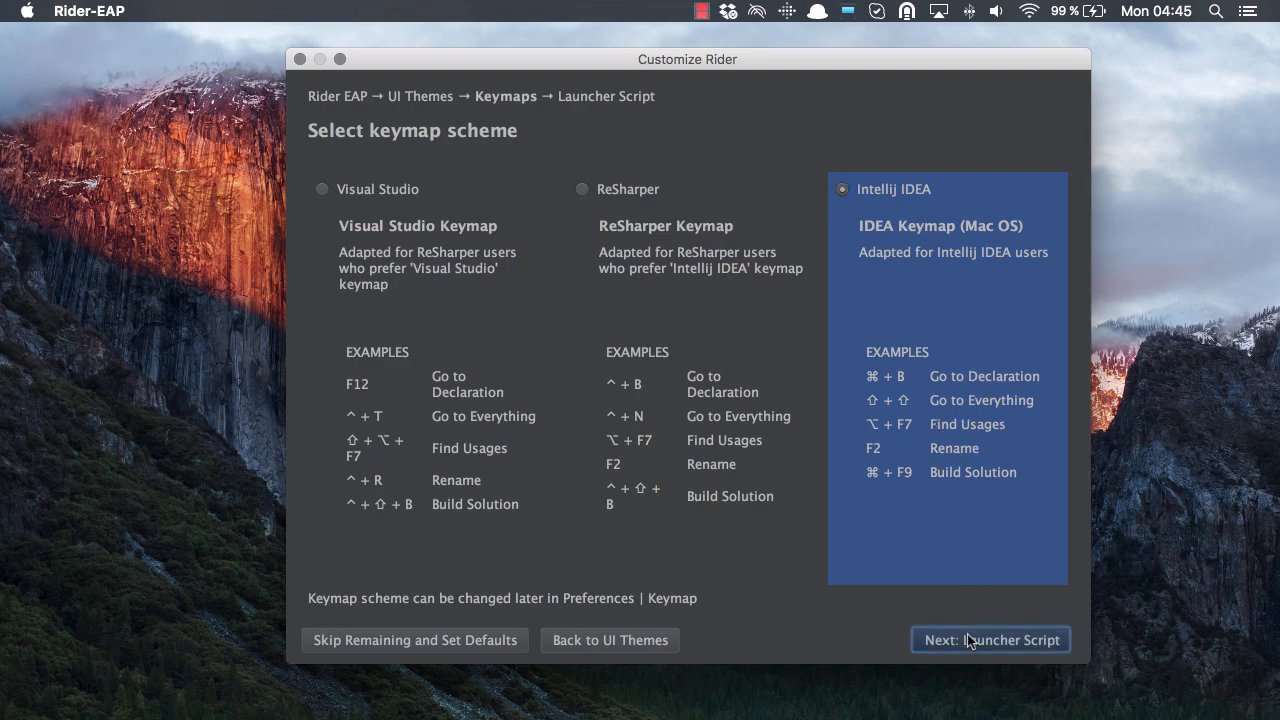
Advance to the launcher script step, keeping creation enabled at /usr/local/bin/rider.
click(989, 640)
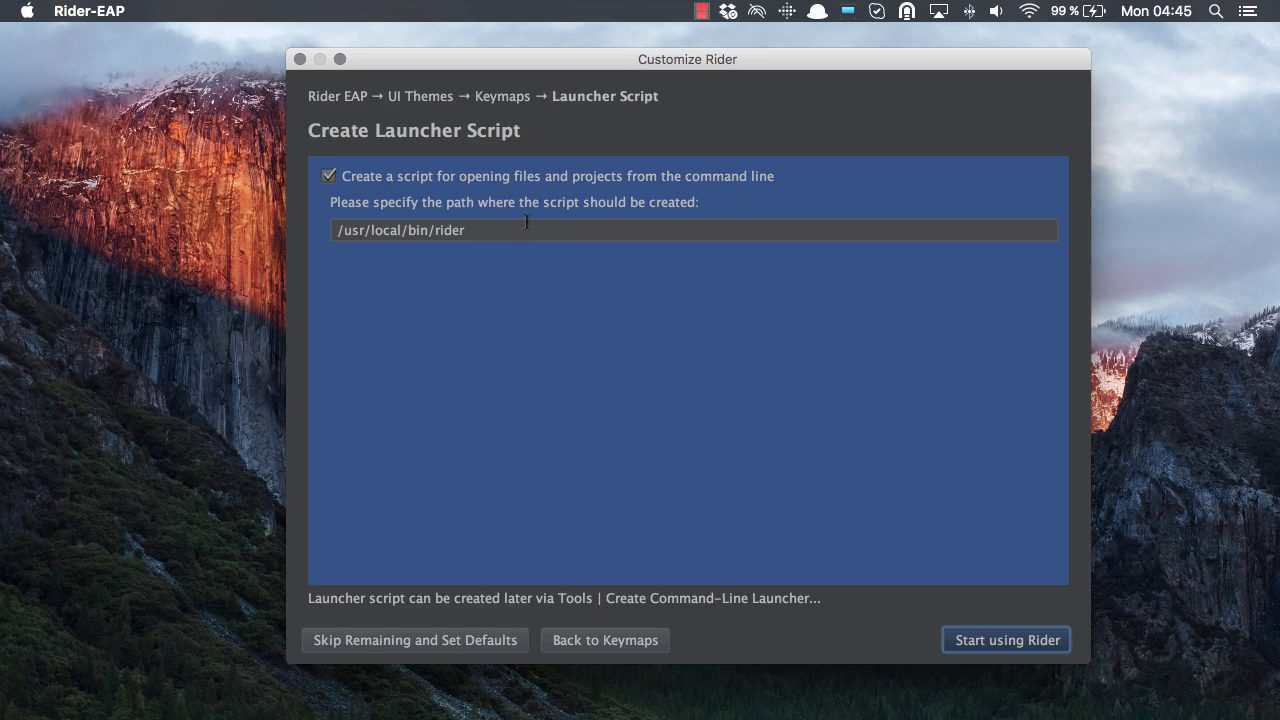
mouse_move(550, 419)
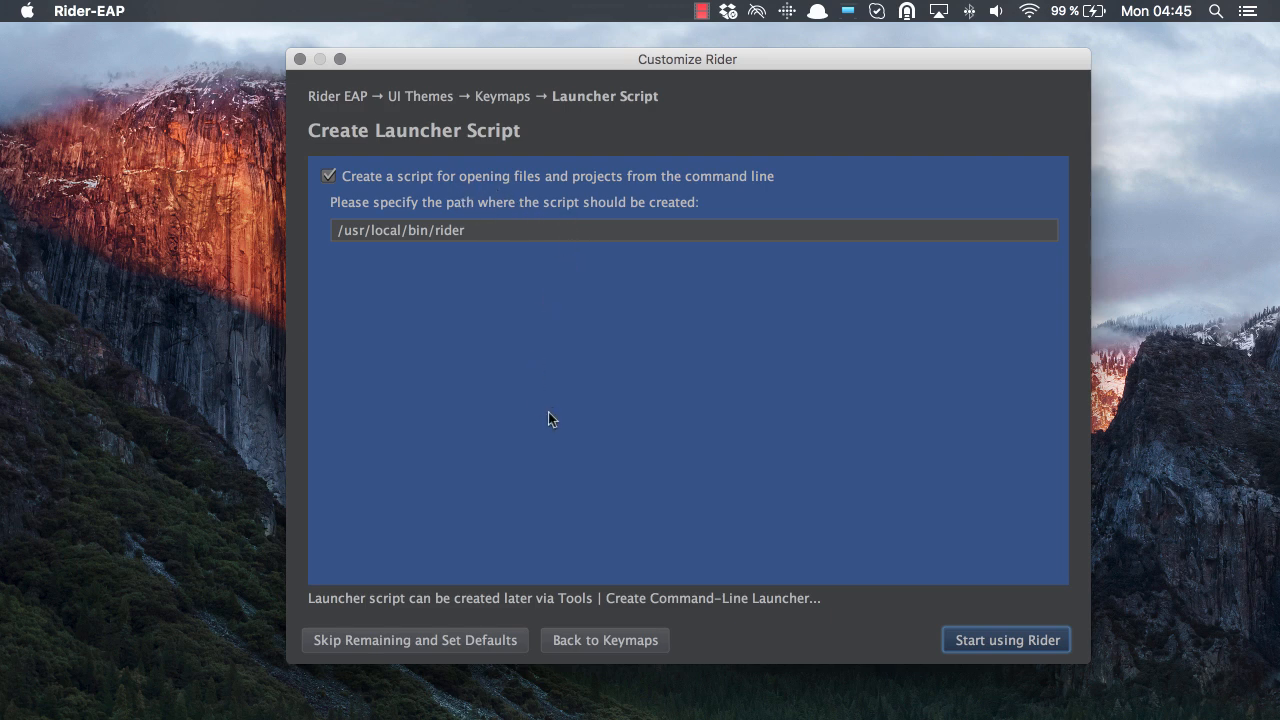
mouse_move(906, 562)
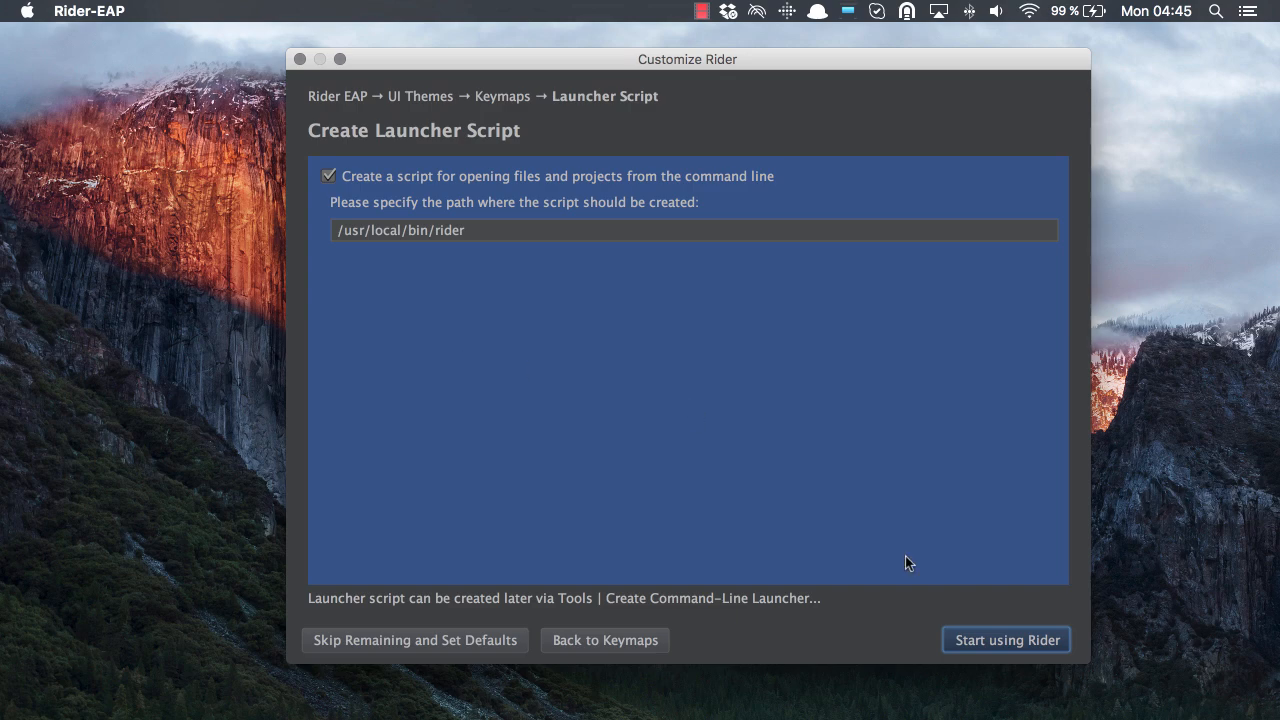
mouse_move(1005, 645)
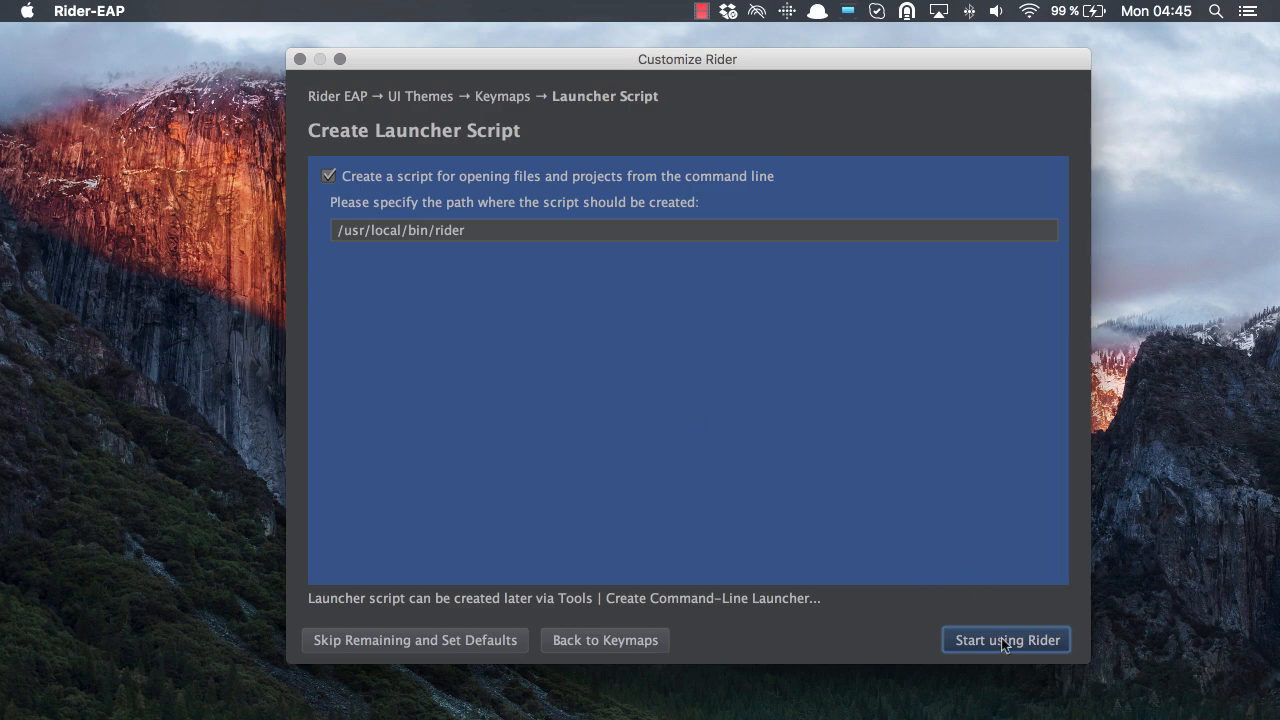